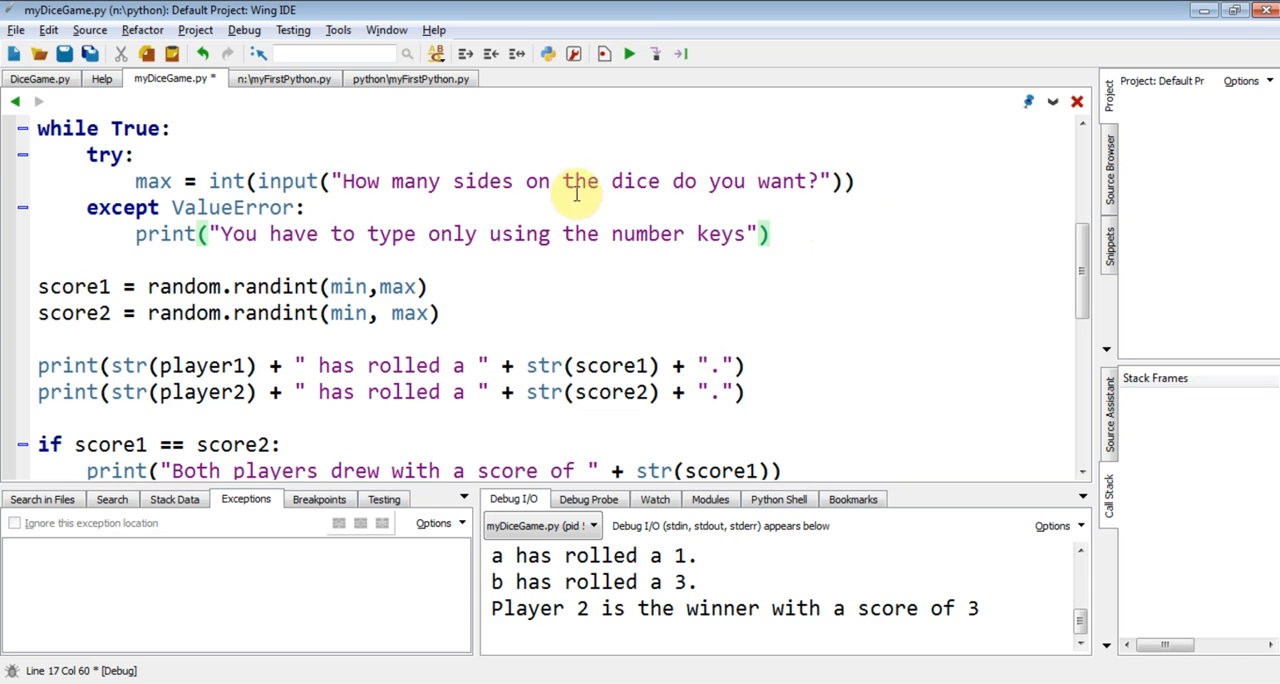
mouse_move(512, 244)
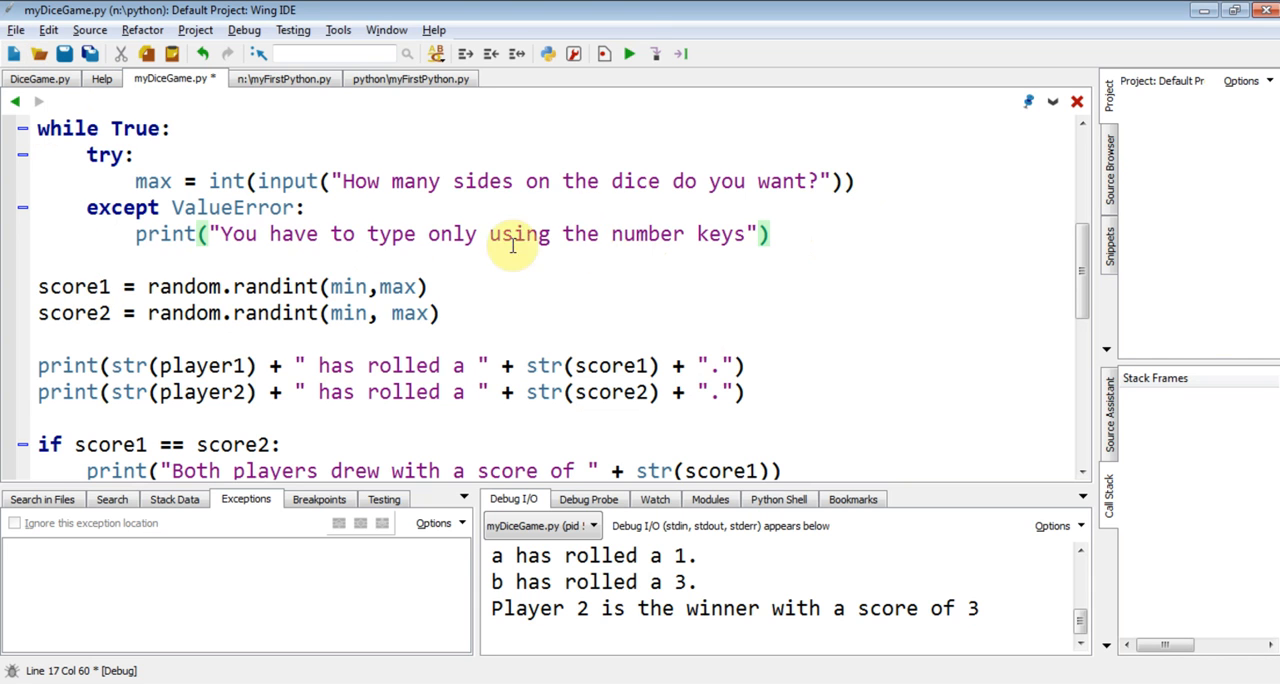
Step: Start a new indented line after the max = int(input(...)) dice-sides line in the try block
click(848, 182)
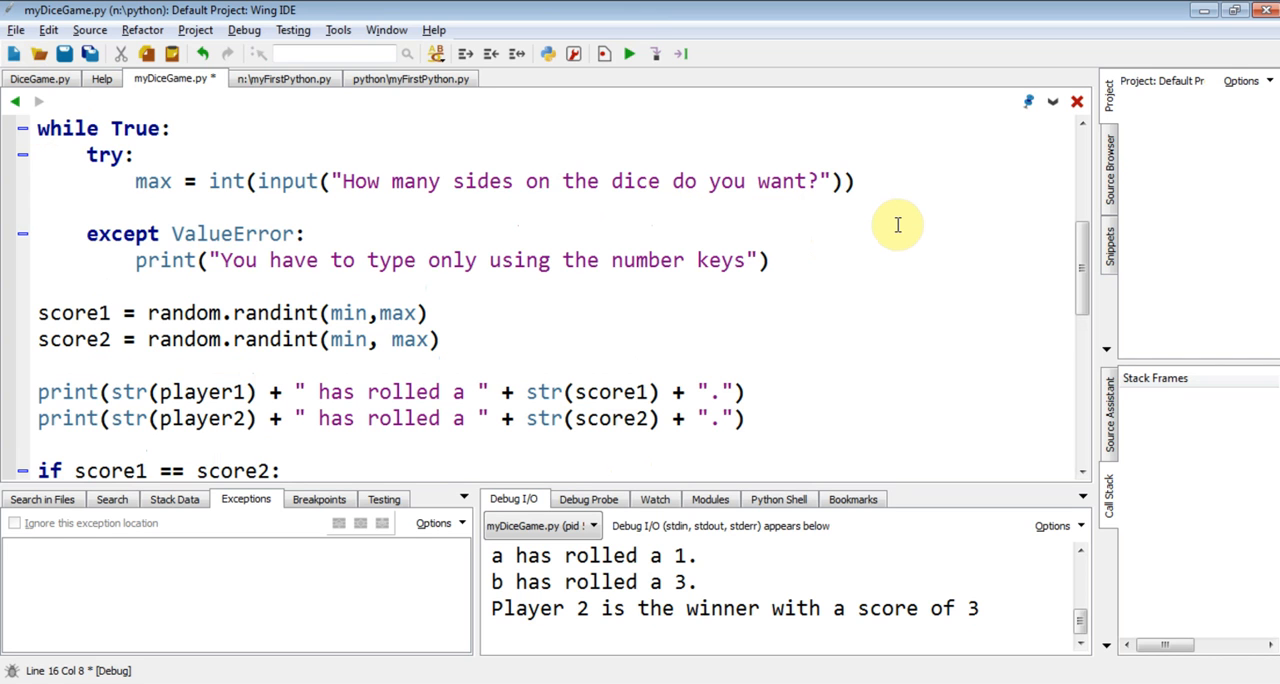
mouse_move(184, 250)
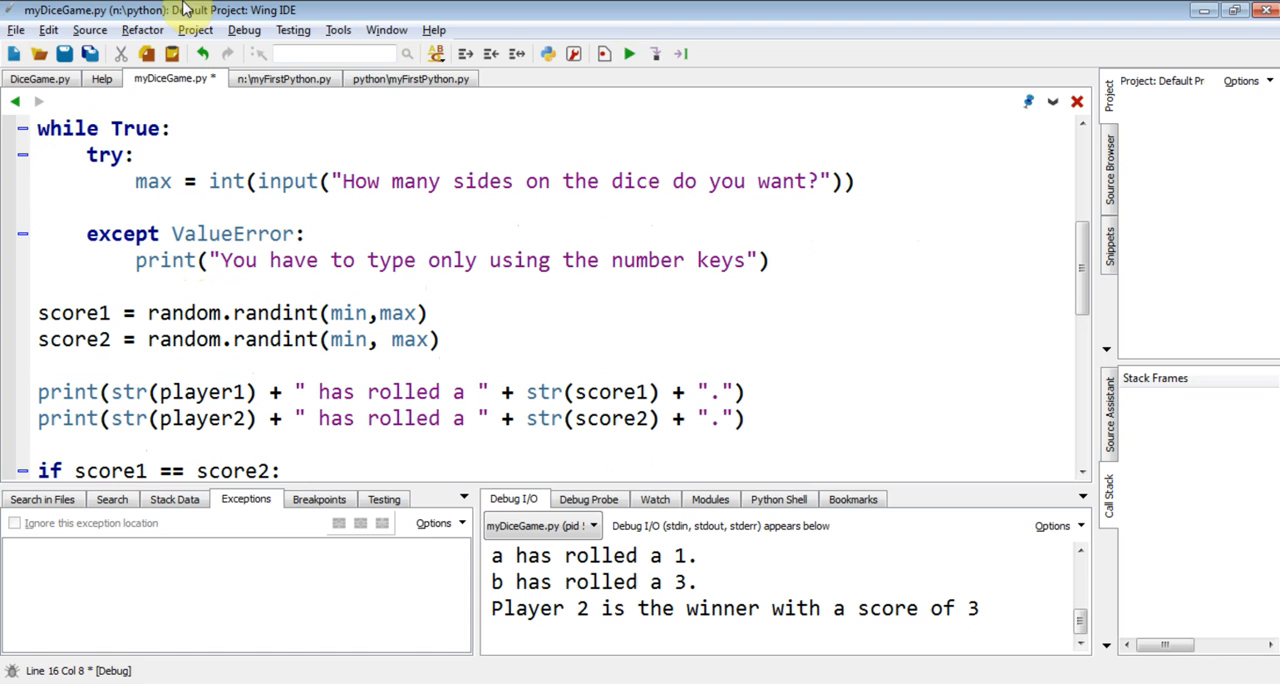
mouse_move(222, 234)
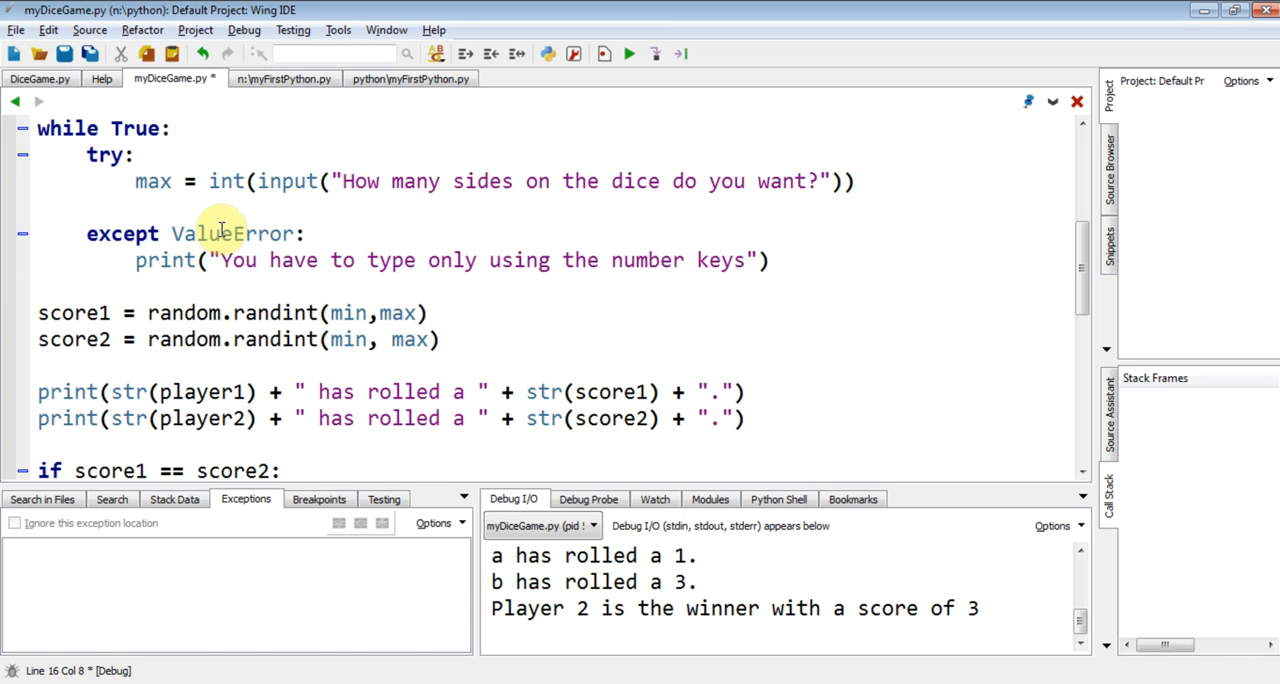
Step: Write break under the dice-sides input so the loop exits on valid input
text(break)
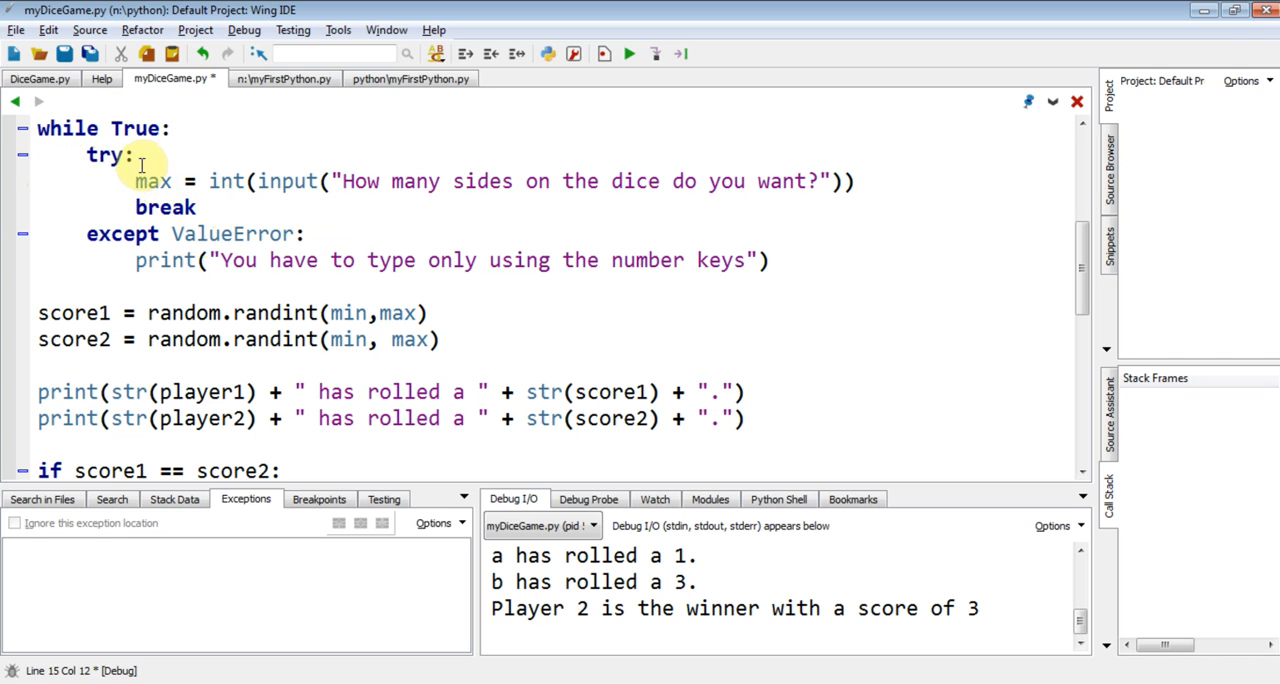
mouse_move(790, 182)
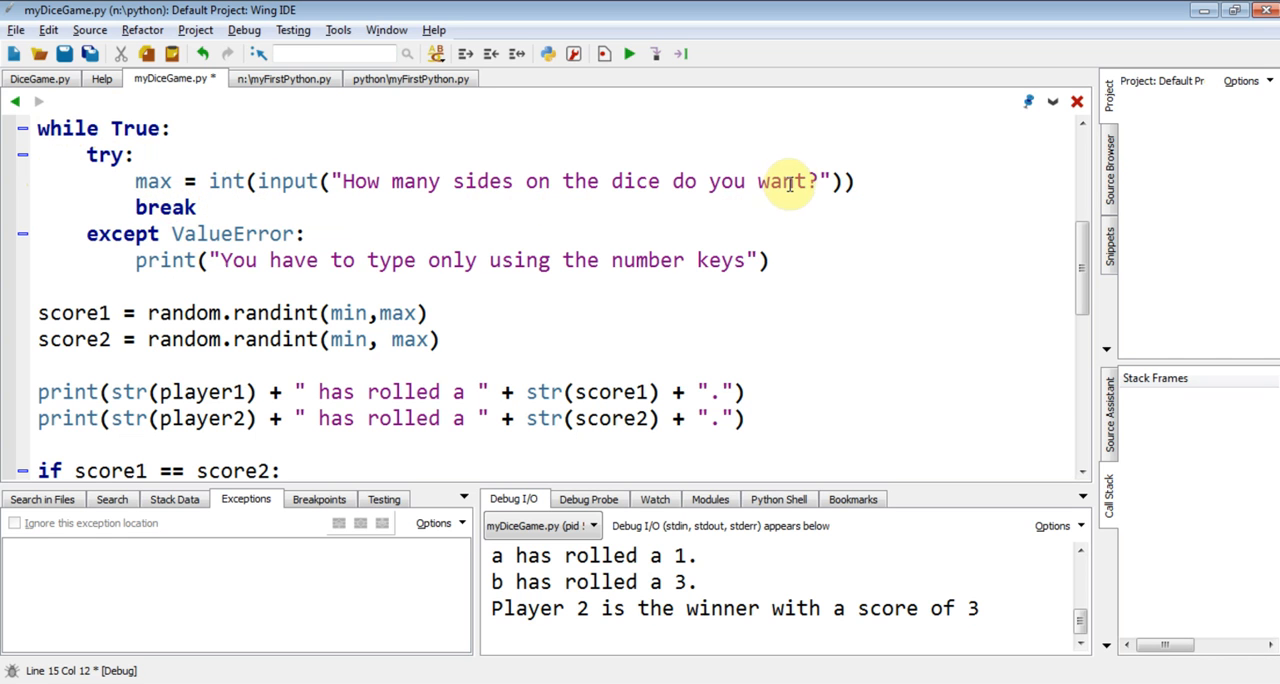
mouse_move(118, 234)
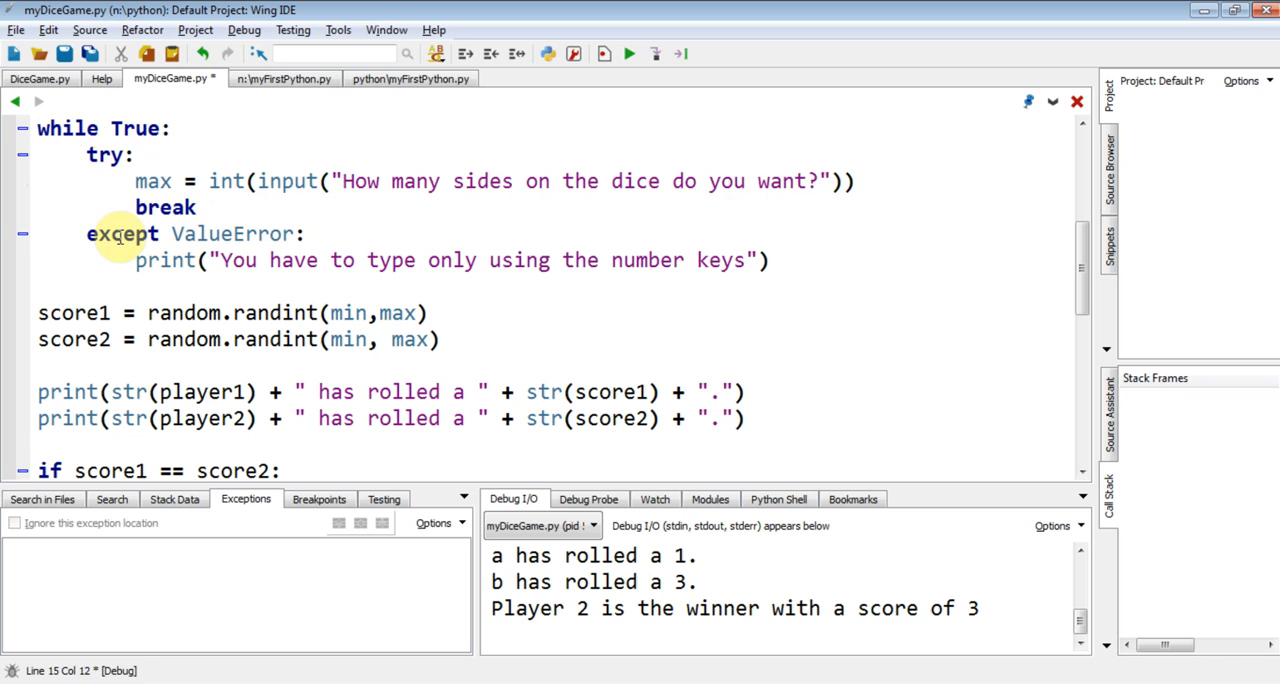
double_click(164, 208)
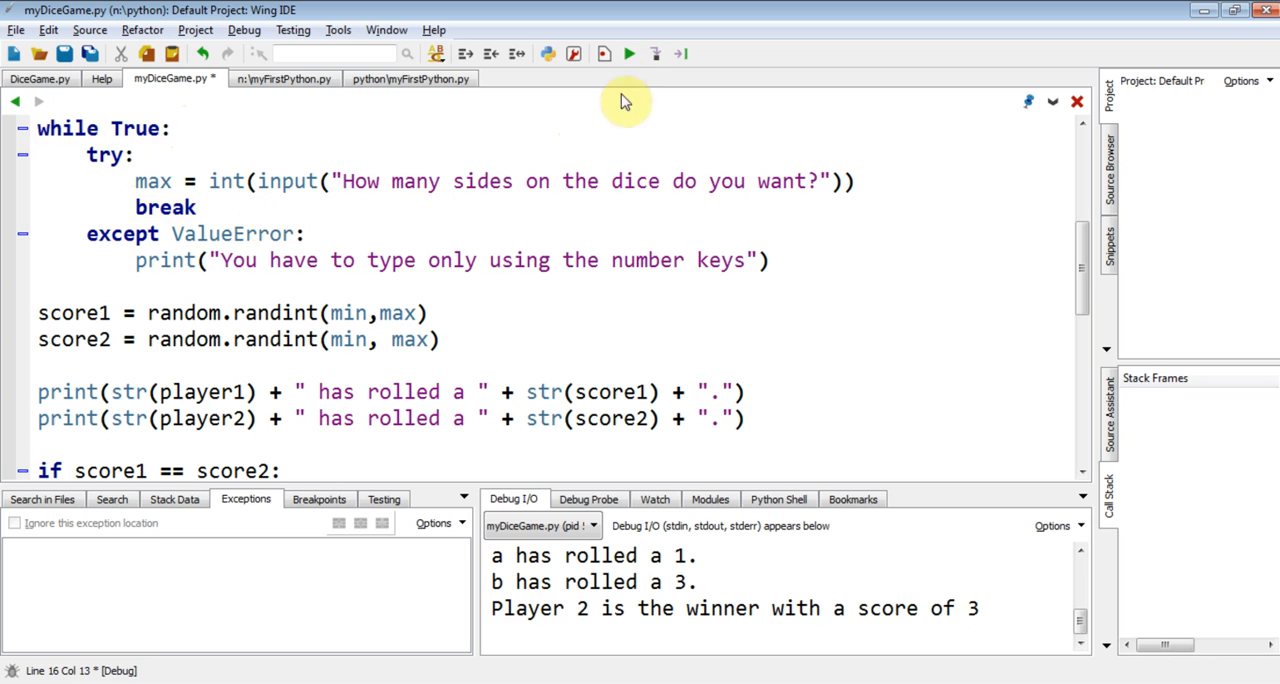
Step: Run myDiceGame.py in the debugger and answer the player name prompts in Debug I/O
click(628, 52)
text(b)
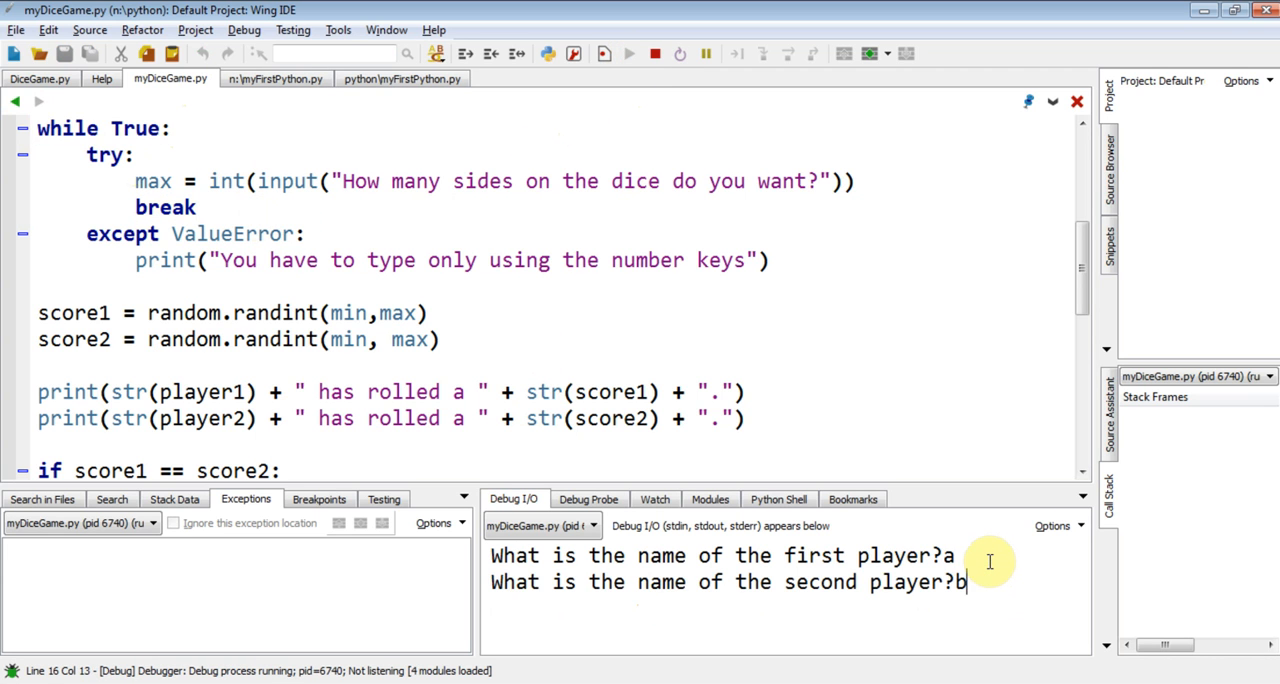
key(Return)
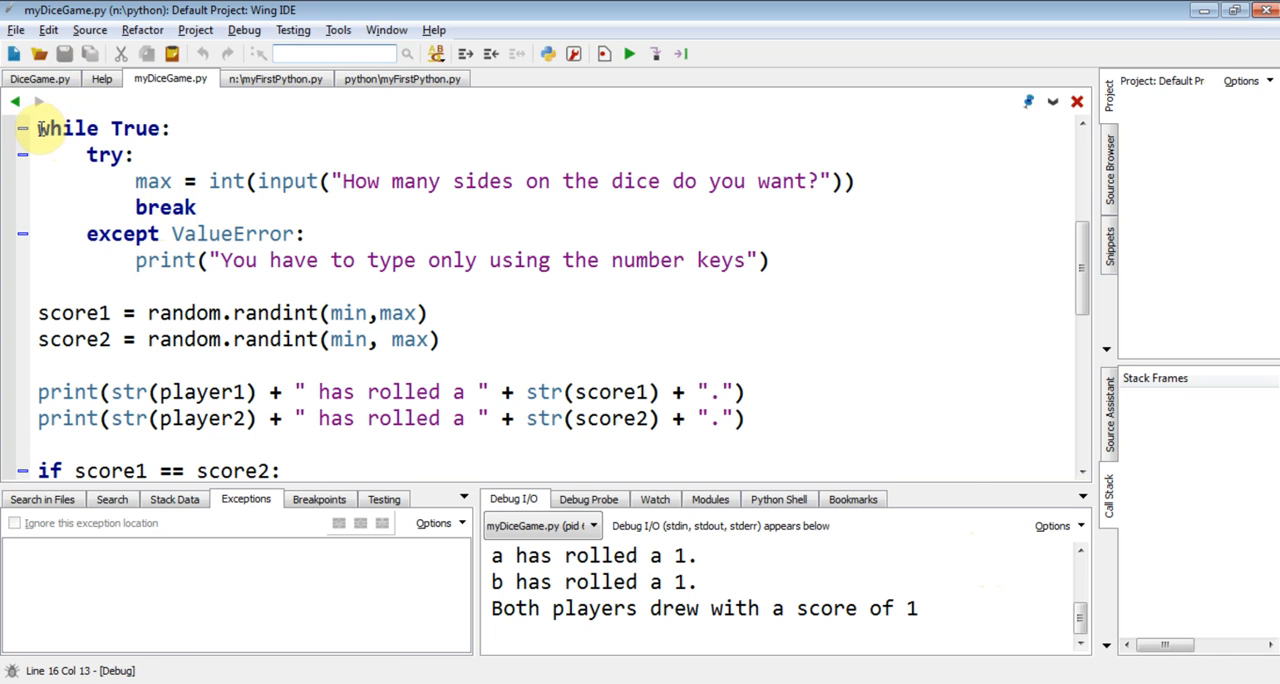
click(164, 128)
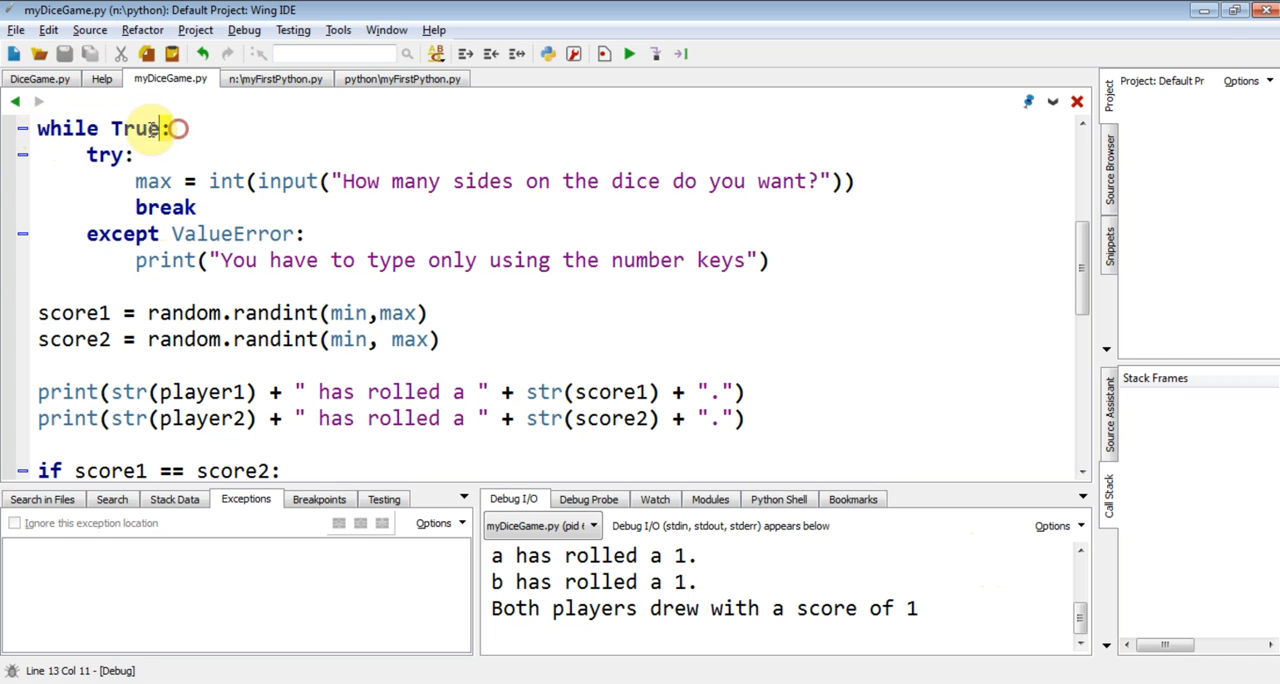
click(204, 208)
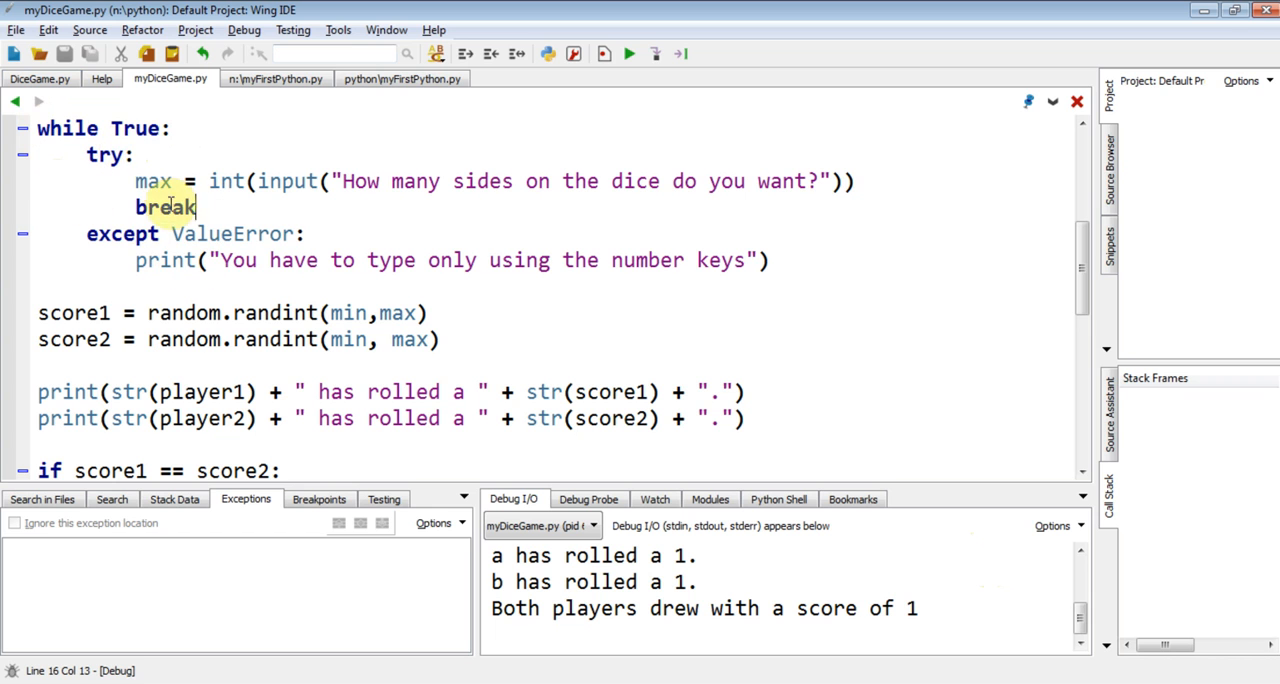
double_click(164, 208)
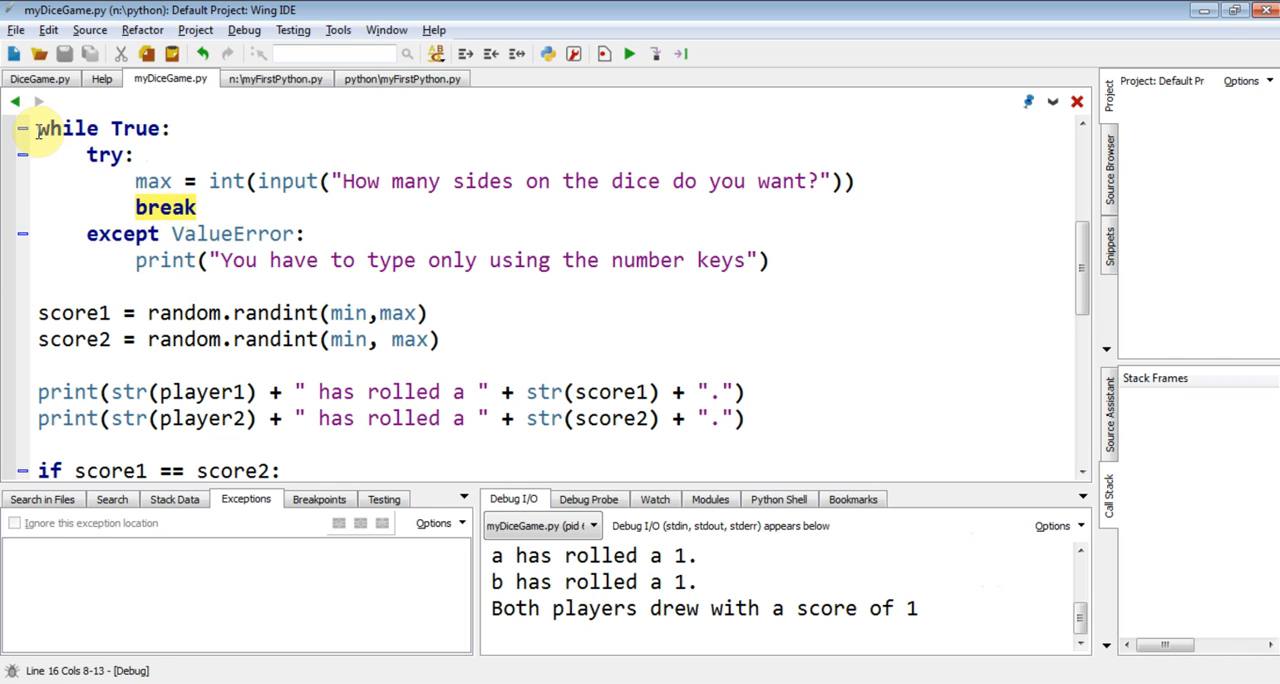